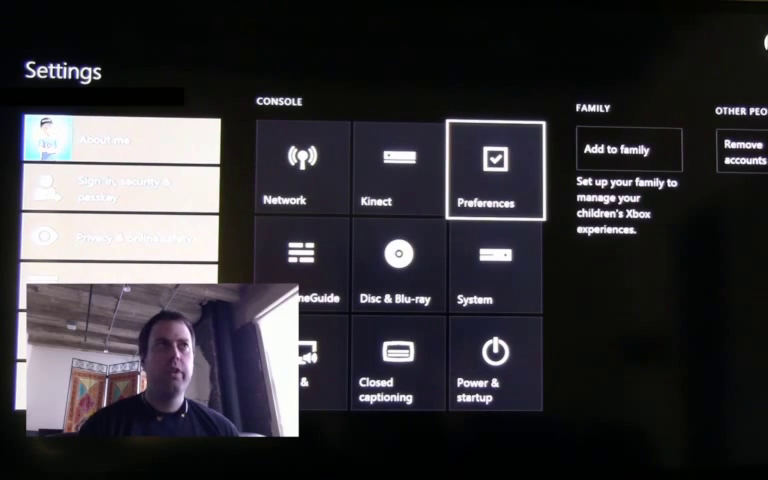
Open Control Panel's Devices and Printers page and scroll down its 17-item device list
{"action": "left_click", "coordinate": [487, 167]}
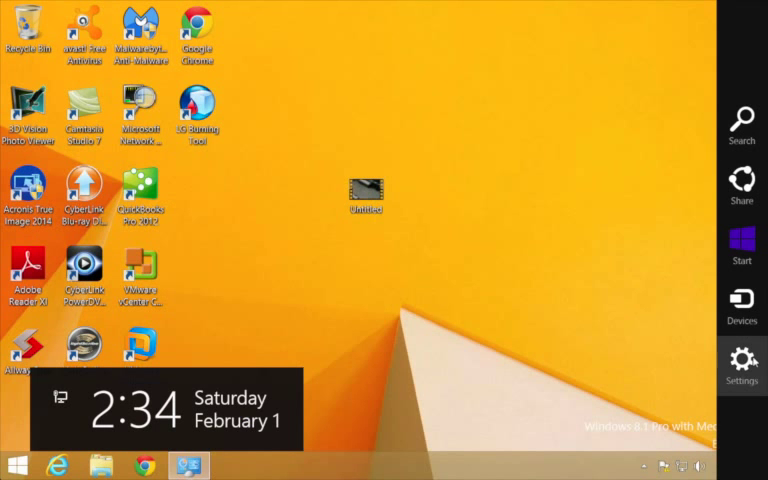
{"action": "left_click", "coordinate": [741, 365]}
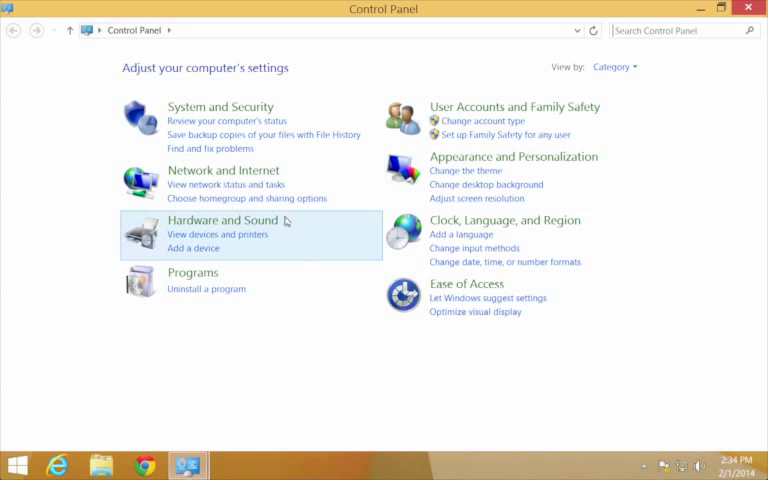
{"action": "left_click", "coordinate": [217, 234]}
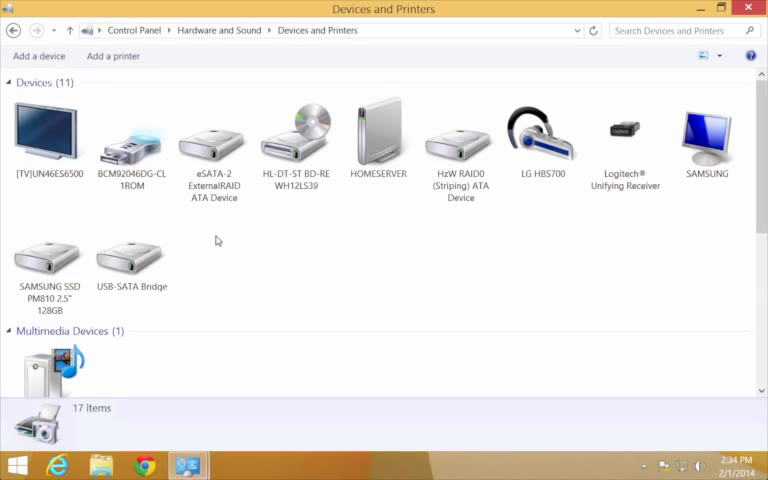
{"action": "mouse_move", "coordinate": [250, 378]}
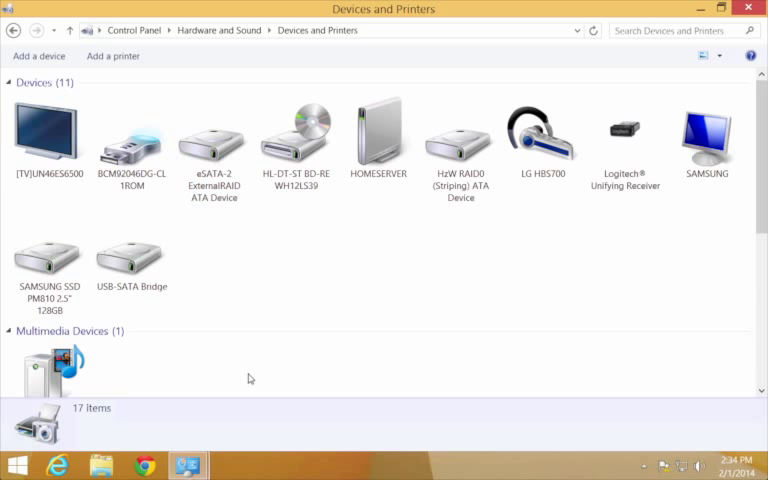
{"action": "scroll", "scroll_direction": "down", "scroll_amount": 3}
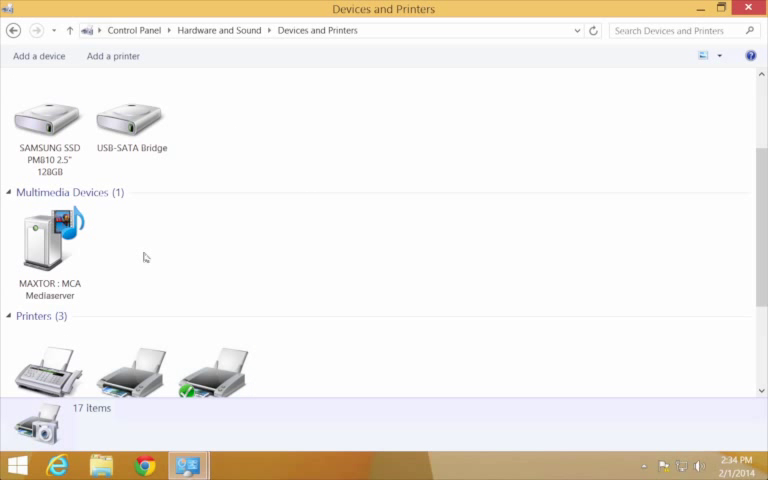
{"action": "mouse_move", "coordinate": [140, 250]}
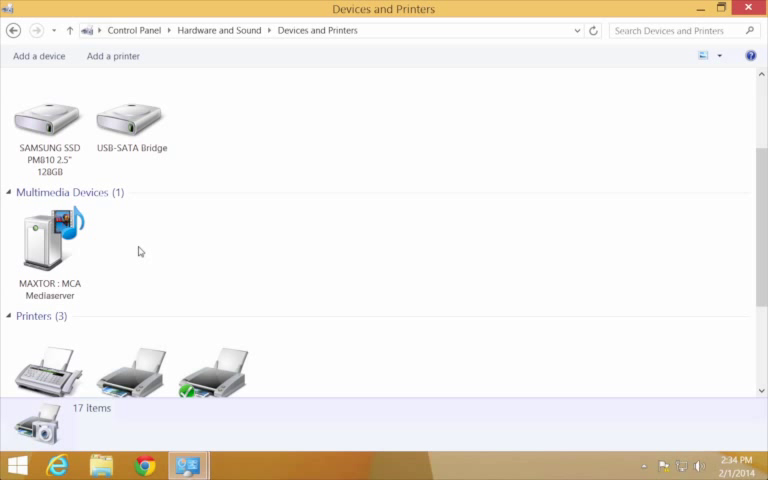
{"action": "mouse_move", "coordinate": [39, 55]}
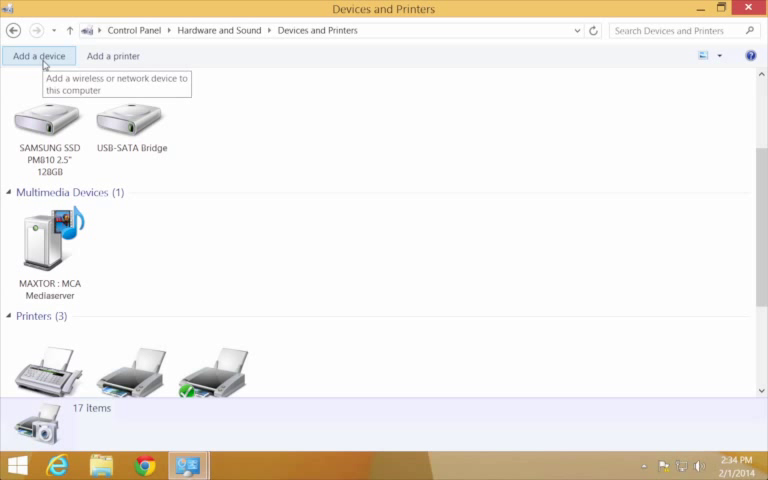
Add the XBOXLIVINGROOM digital media renderer as a device and close the installer
{"action": "left_click", "coordinate": [38, 55]}
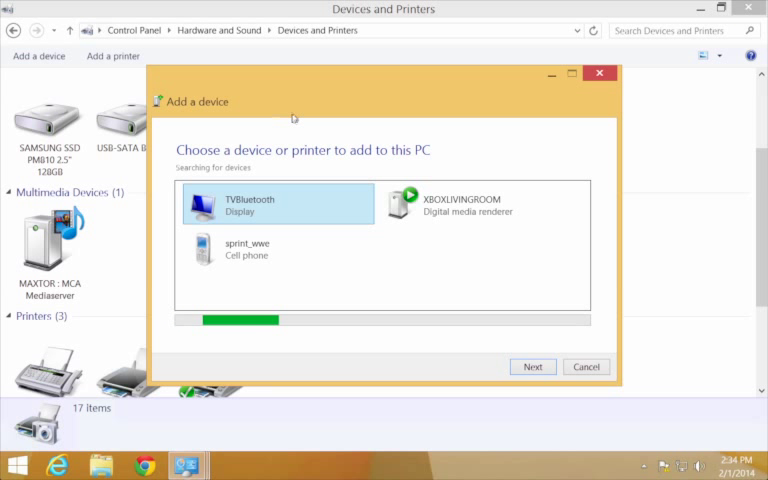
{"action": "left_click", "coordinate": [476, 203]}
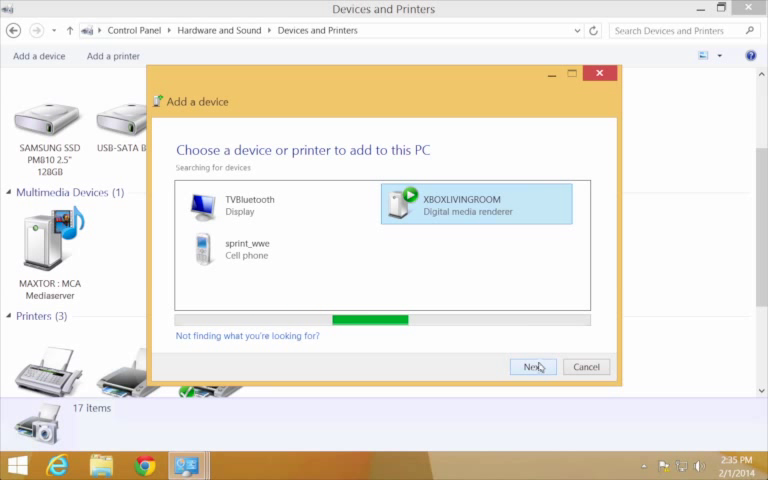
{"action": "left_click", "coordinate": [532, 366]}
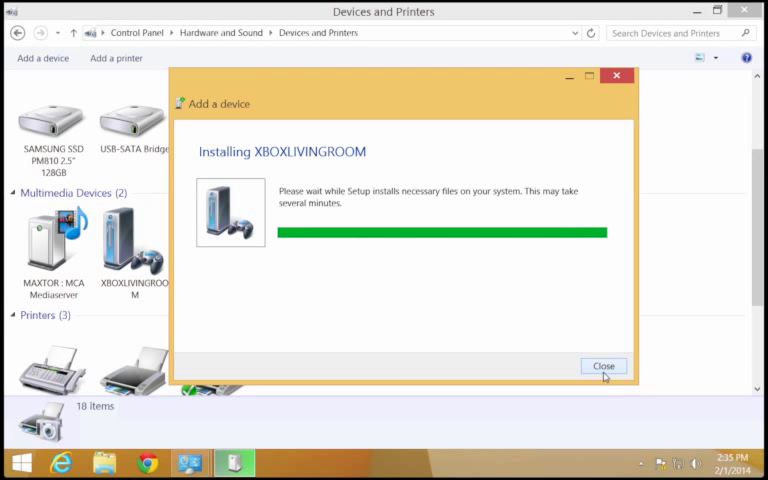
{"action": "left_click", "coordinate": [603, 365]}
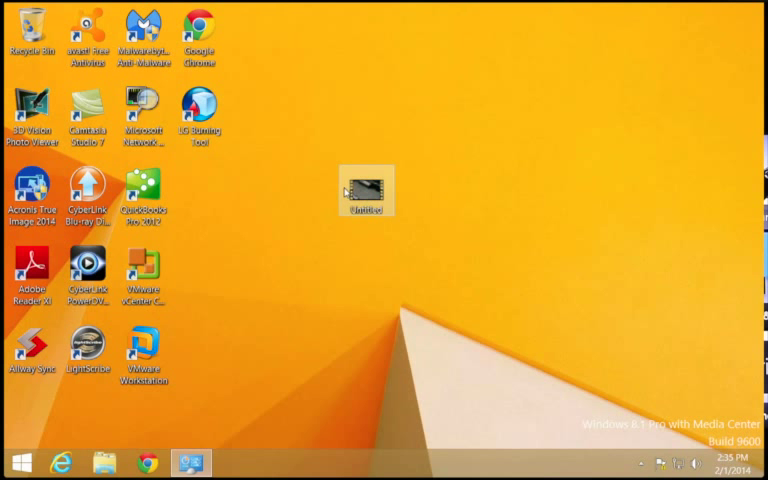
Bring up the context menu for the Untitled.wmv video on the desktop
{"action": "right_click", "coordinate": [365, 191]}
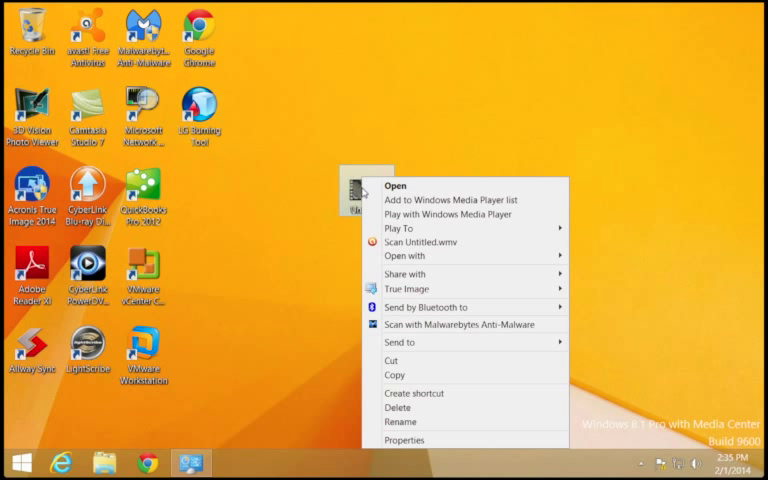
{"action": "mouse_move", "coordinate": [445, 214]}
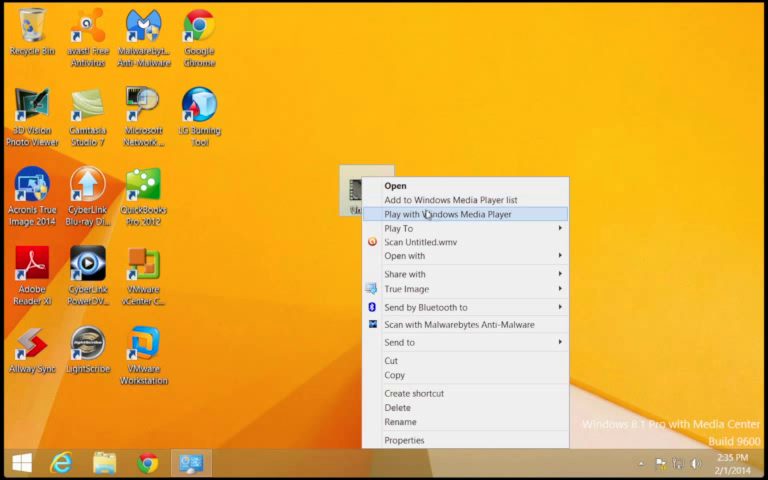
{"action": "mouse_move", "coordinate": [399, 228]}
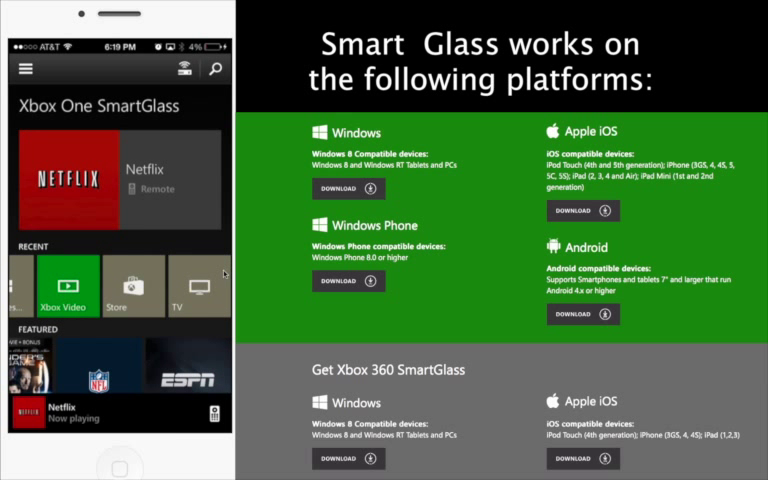
In SmartGlass, browse the xmen search results, then search for marvel
{"action": "left_click", "coordinate": [68, 286]}
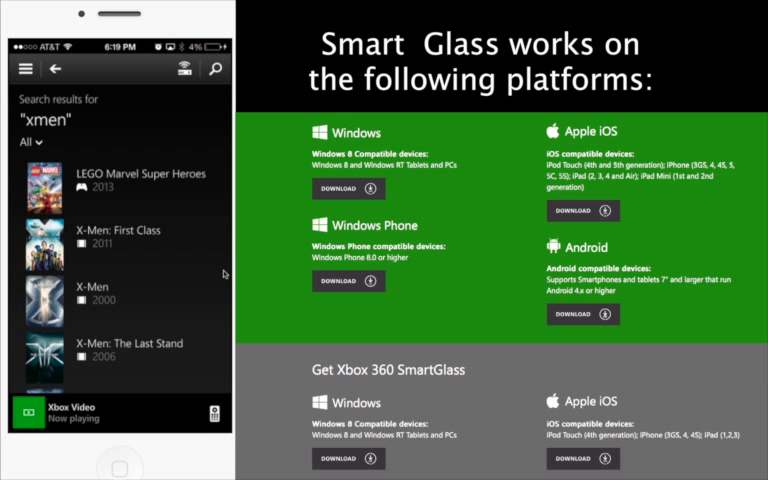
{"action": "scroll", "scroll_direction": "down", "scroll_amount": 3}
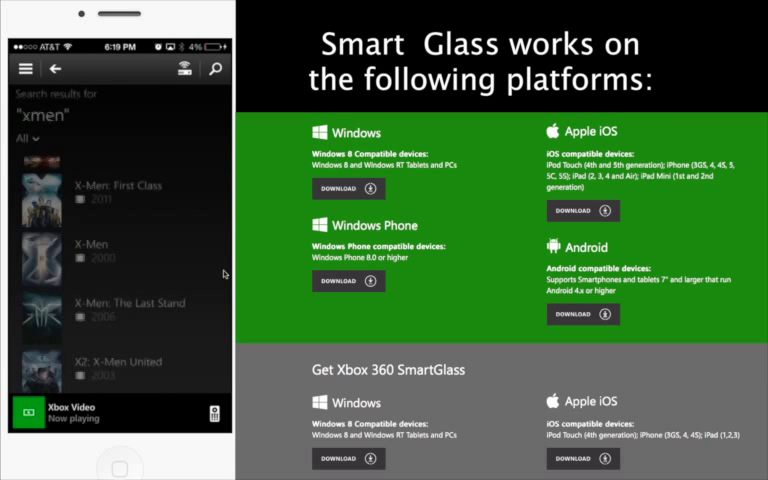
{"action": "type", "text": "marvel"}
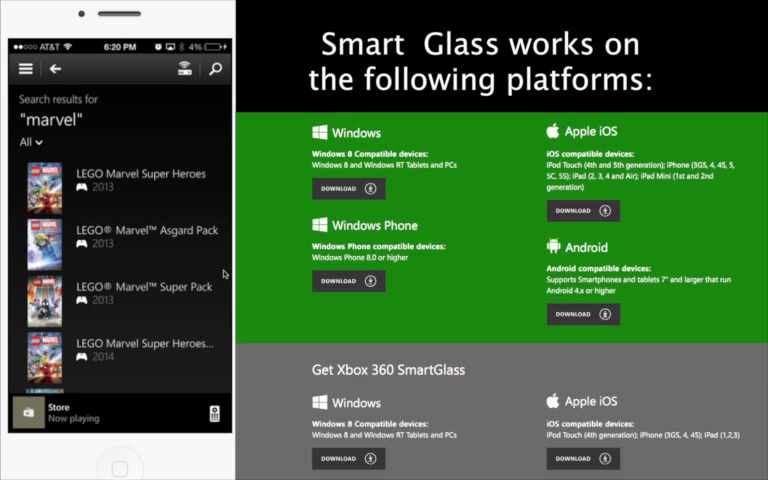